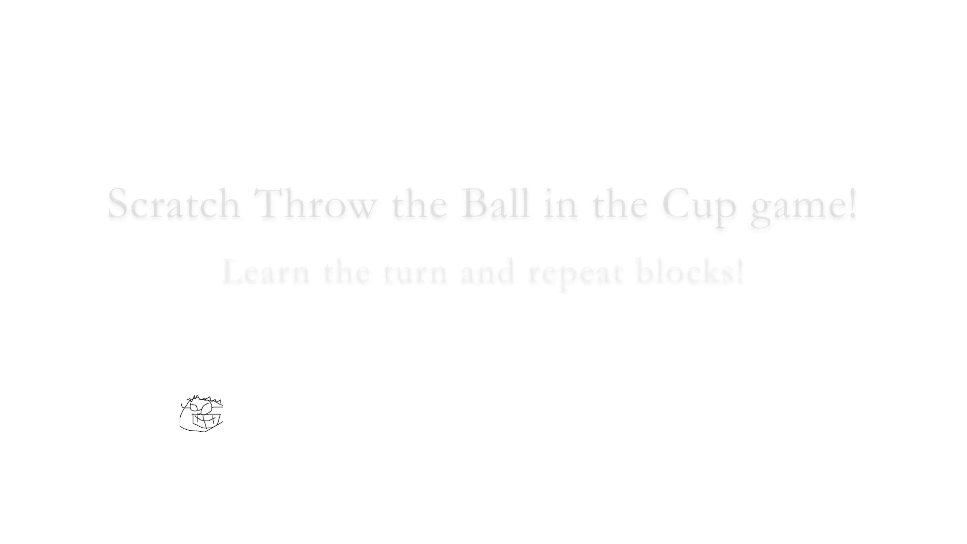
Step: Run and stop the demo throw-ball-in-cup game to see how it plays
{"action": "left_click", "coordinate": [81, 39]}
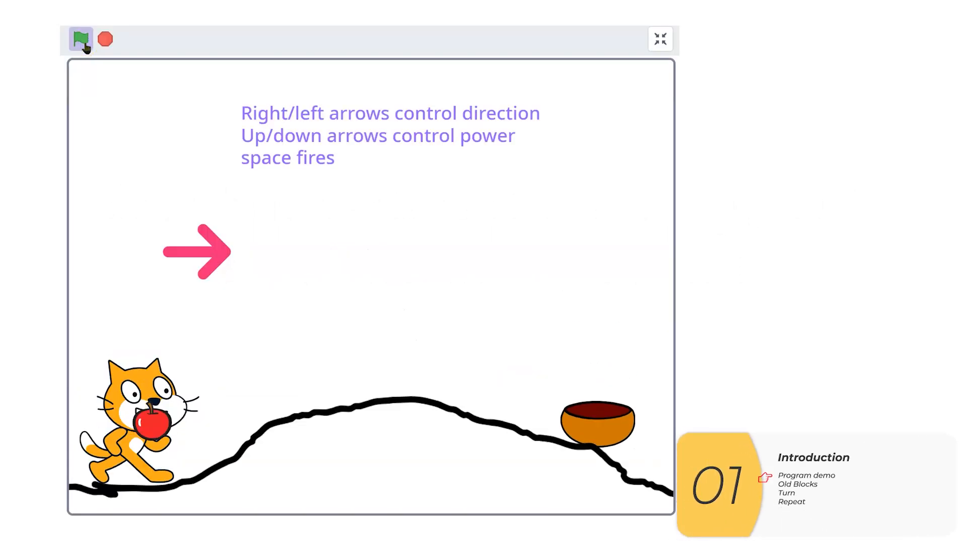
{"action": "left_click", "coordinate": [80, 38]}
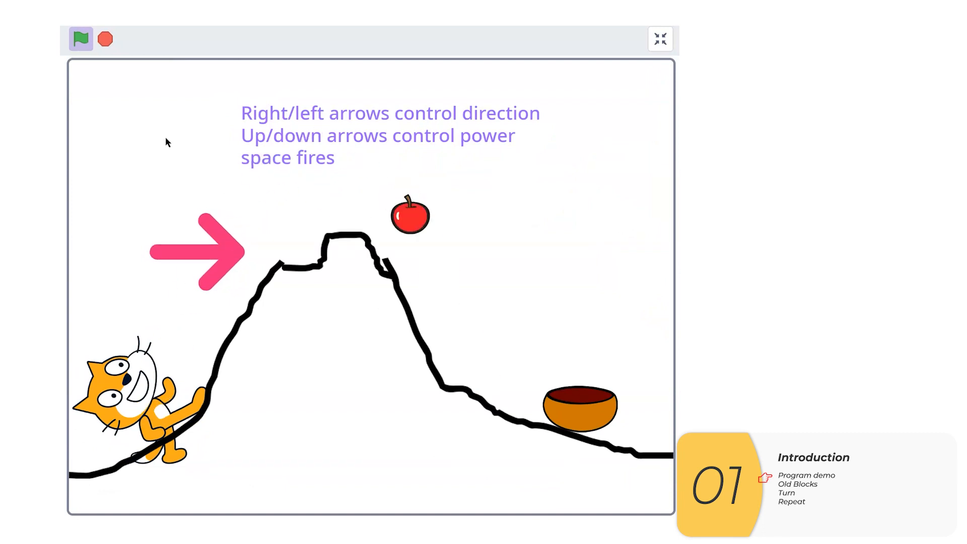
{"action": "left_click", "coordinate": [105, 39]}
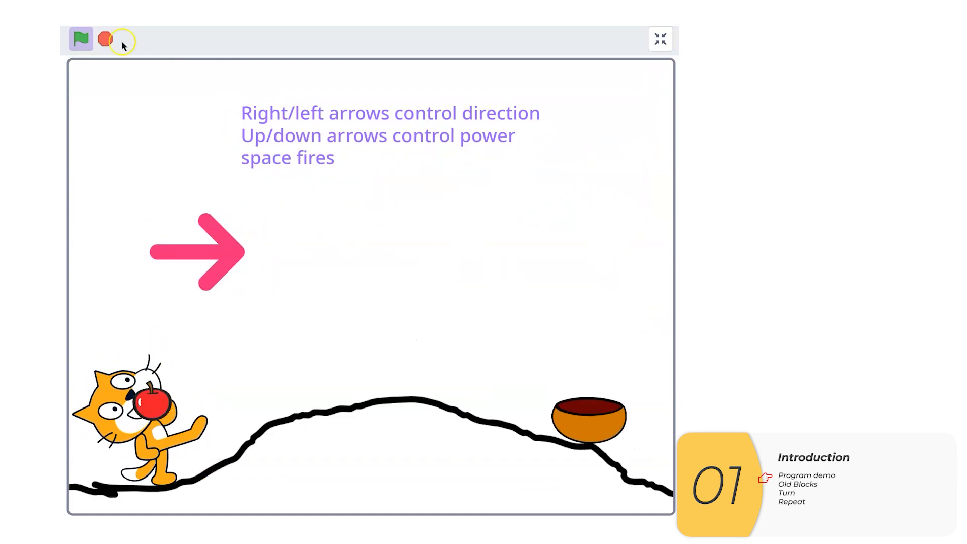
{"action": "left_click", "coordinate": [80, 39]}
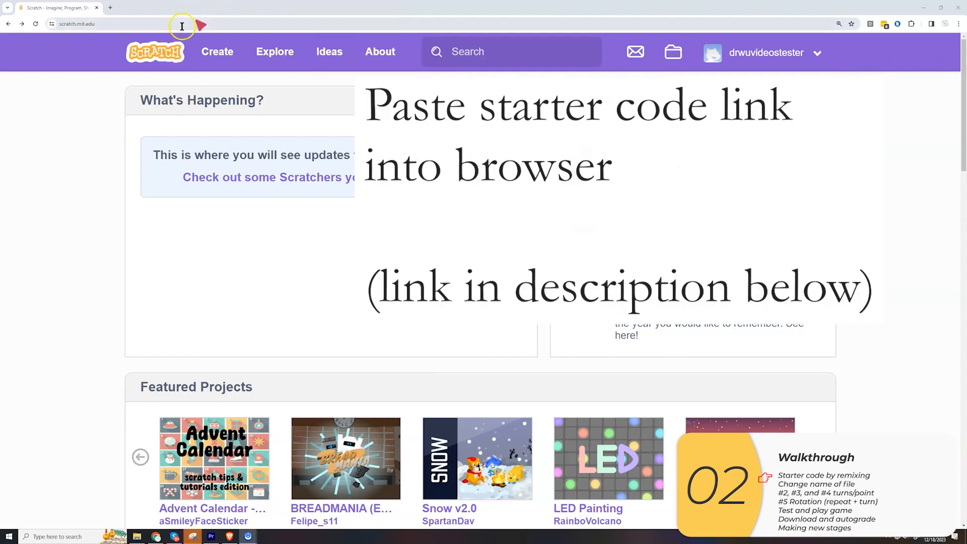
Step: Load starter project 937083098 in the editor and remix it into a personal copy
{"action": "type", "text": "https://scratch.mit.edu/projects/937083098/editor/"}
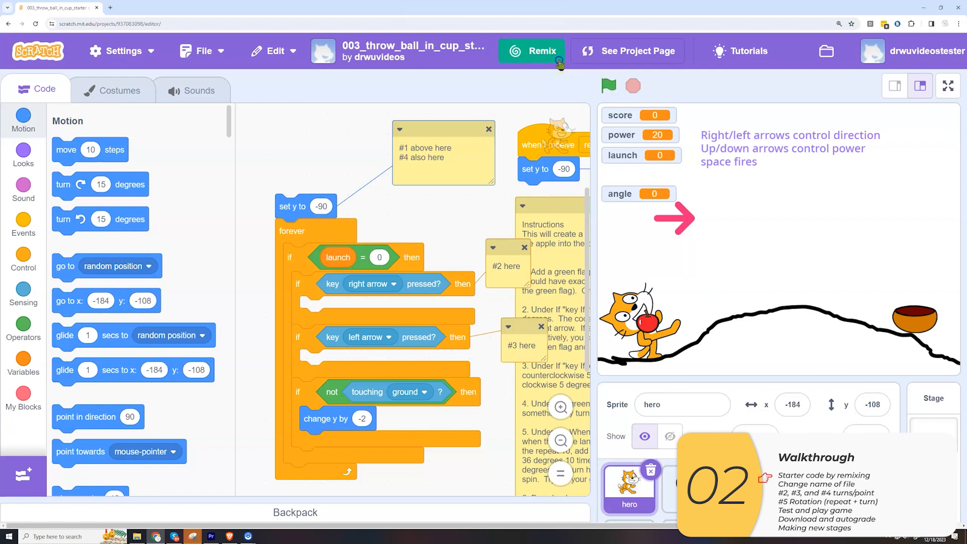
{"action": "left_click", "coordinate": [531, 51]}
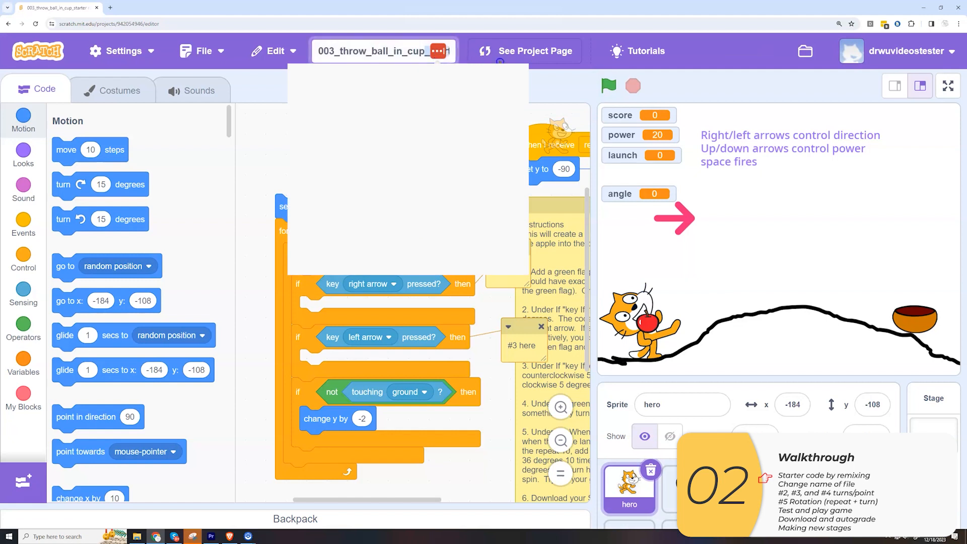
Step: Retitle the remixed project to end with 'drwuvideotester'
{"action": "left_click", "coordinate": [372, 51]}
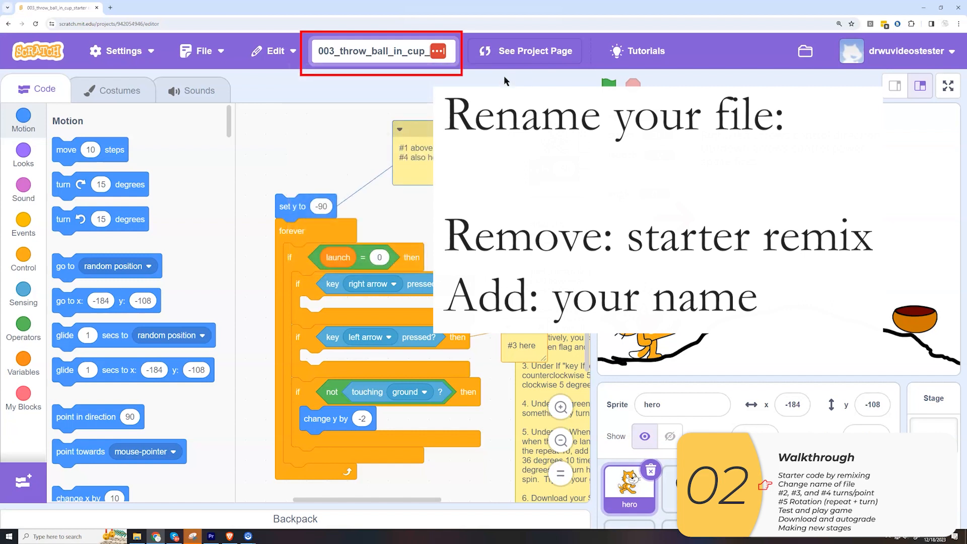
{"action": "type", "text": "drwuvideotester"}
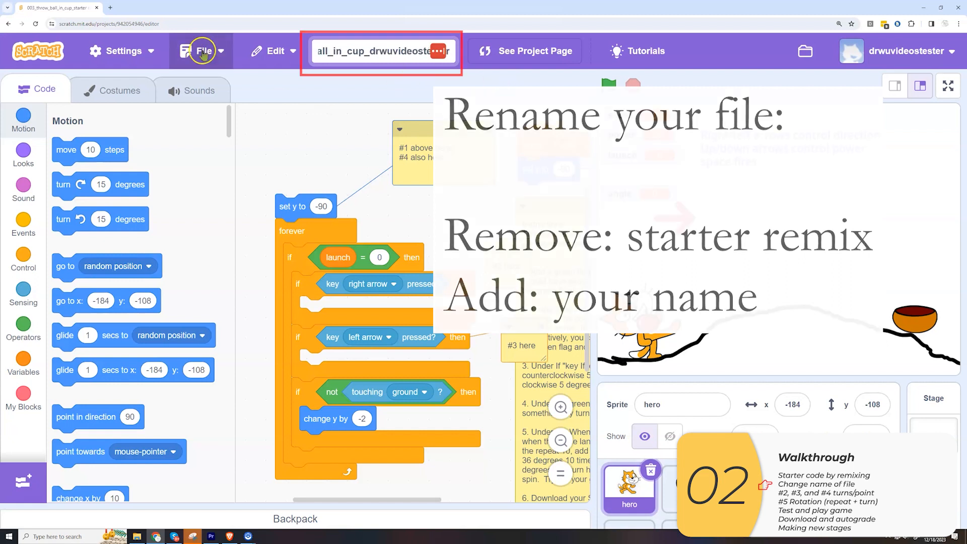
{"action": "left_click", "coordinate": [204, 50]}
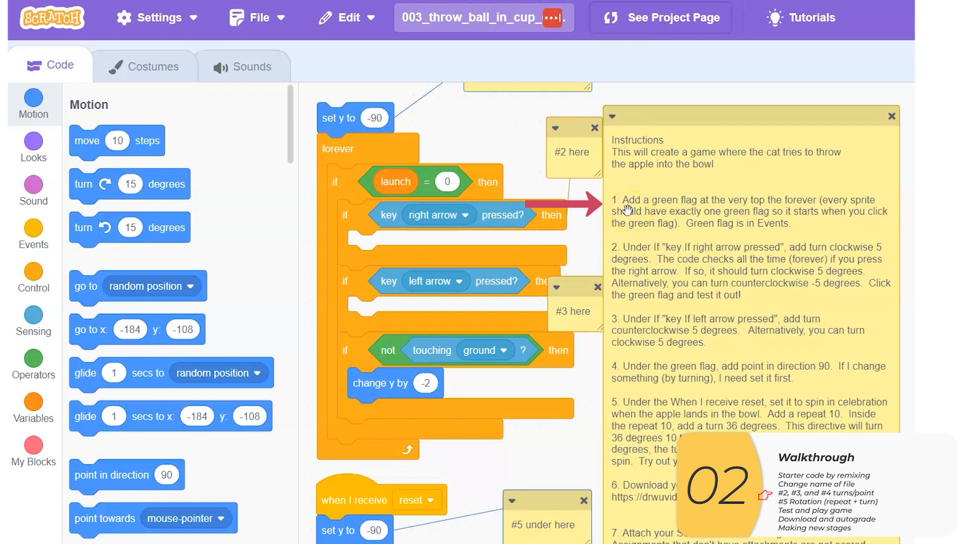
{"action": "mouse_move", "coordinate": [34, 235]}
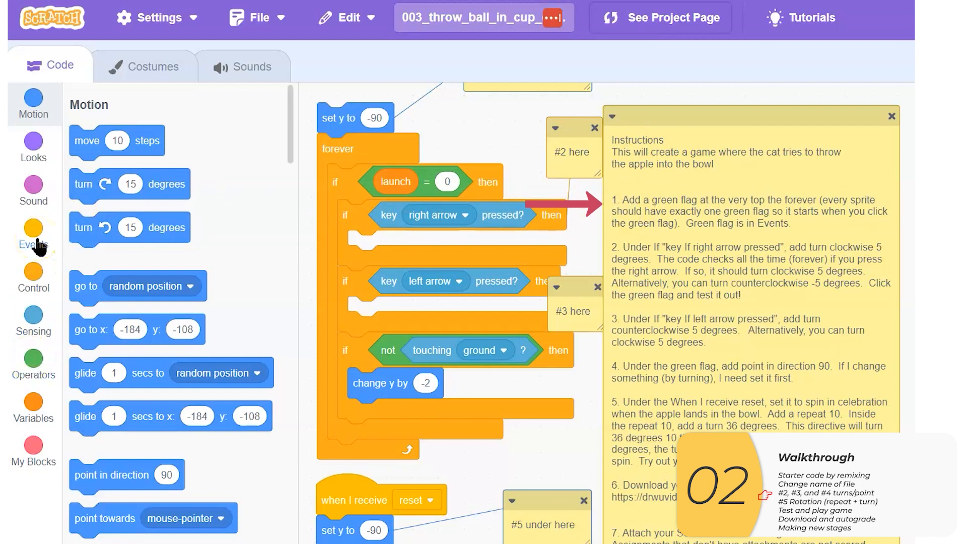
Step: Head the main script with a green-flag start and add 'turn right 15 degrees' under the right-arrow if
{"action": "left_click", "coordinate": [32, 234]}
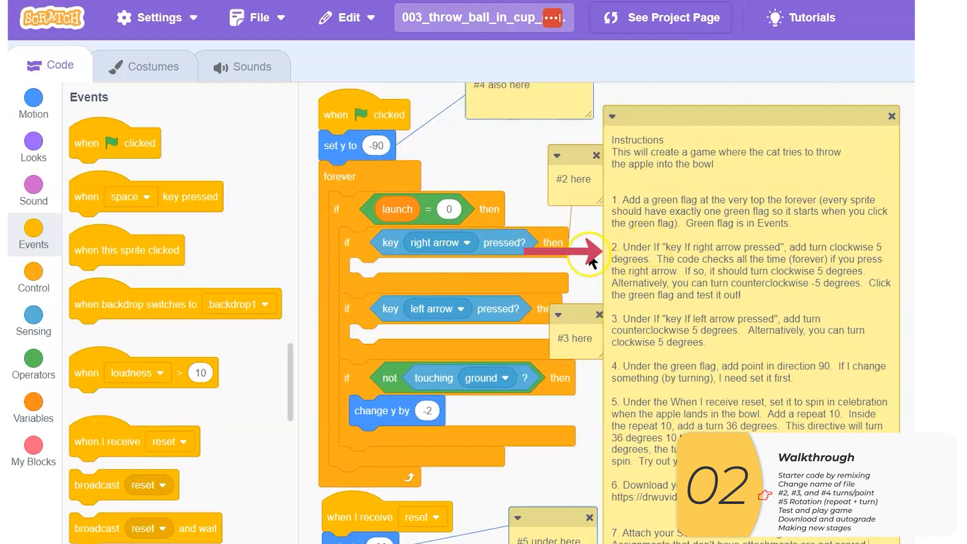
{"action": "mouse_move", "coordinate": [648, 255]}
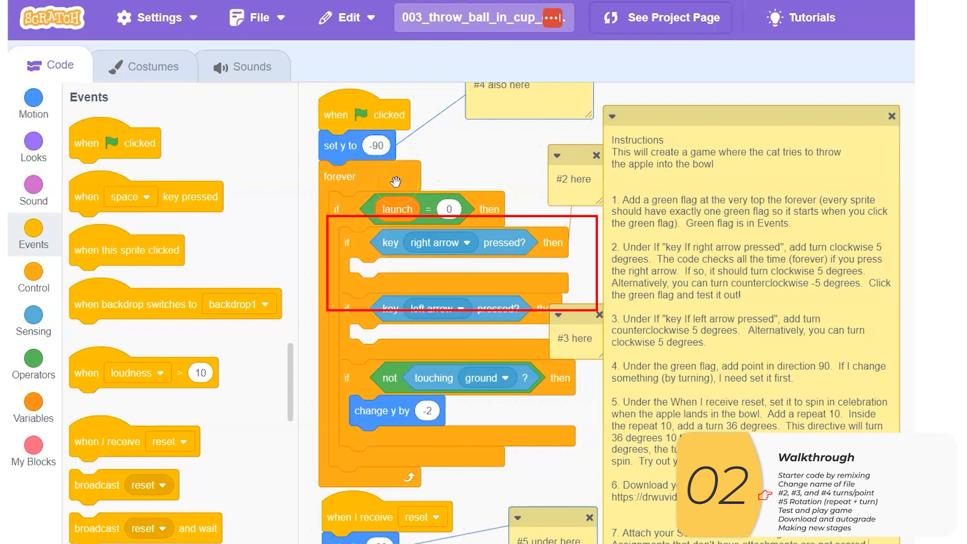
{"action": "mouse_move", "coordinate": [33, 103]}
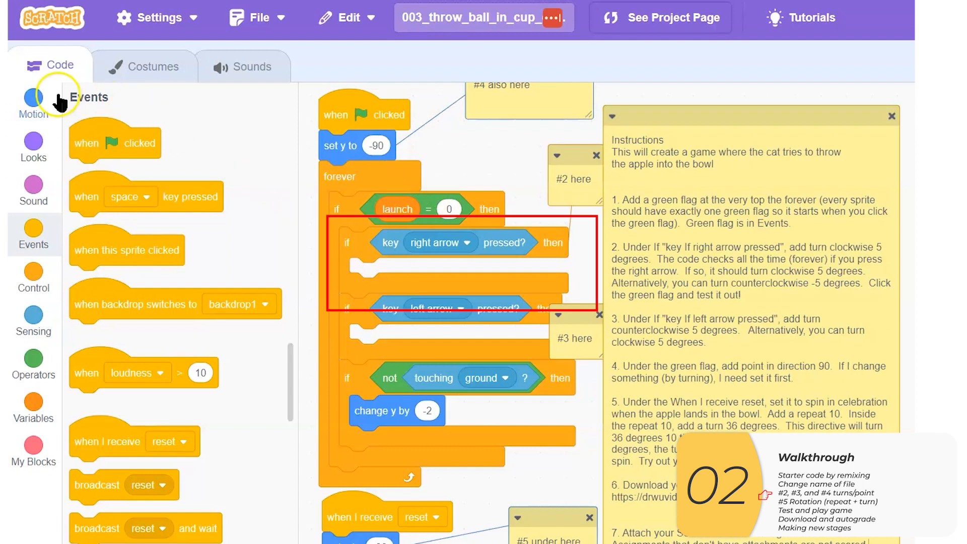
{"action": "left_click", "coordinate": [33, 99]}
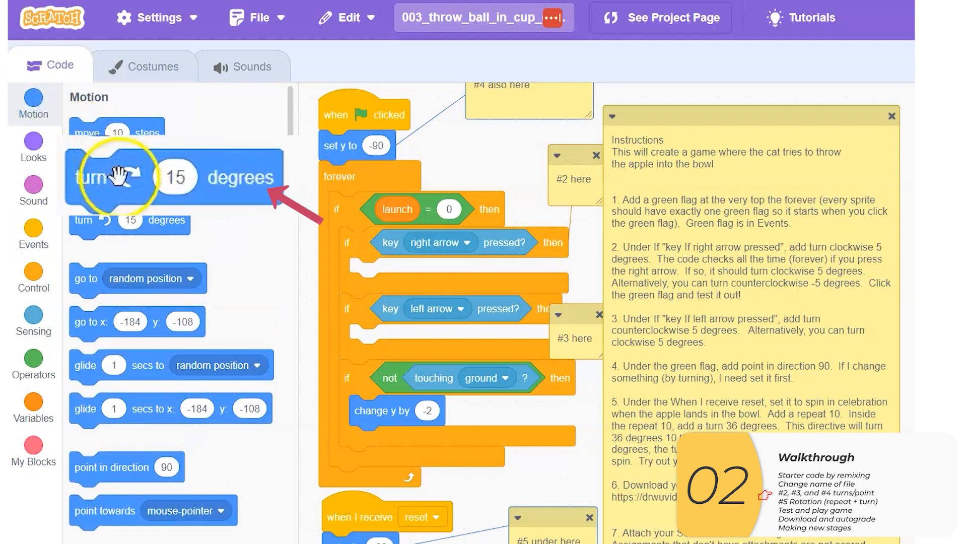
{"action": "left_click_drag", "start_coordinate": [108, 177], "coordinate": [404, 287]}
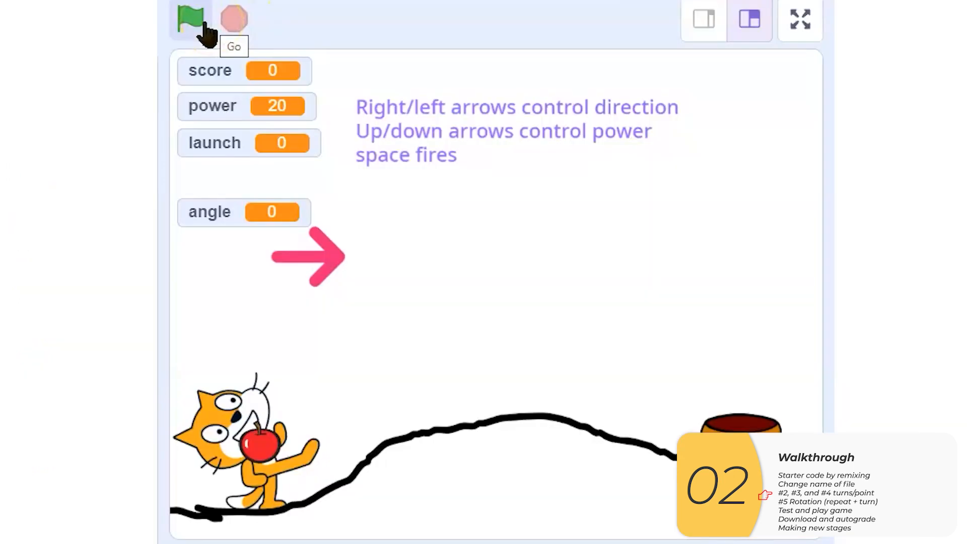
{"action": "left_click", "coordinate": [191, 18]}
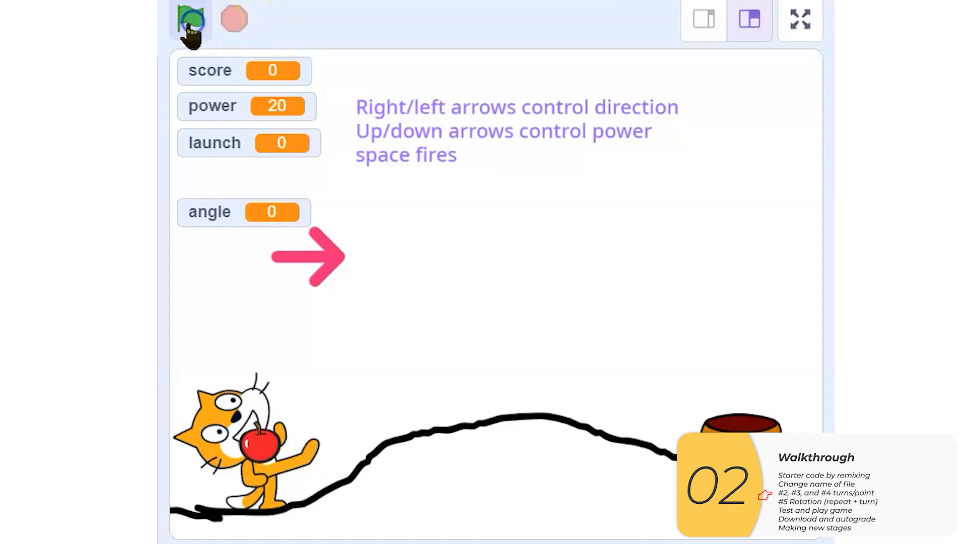
{"action": "left_click", "coordinate": [190, 19]}
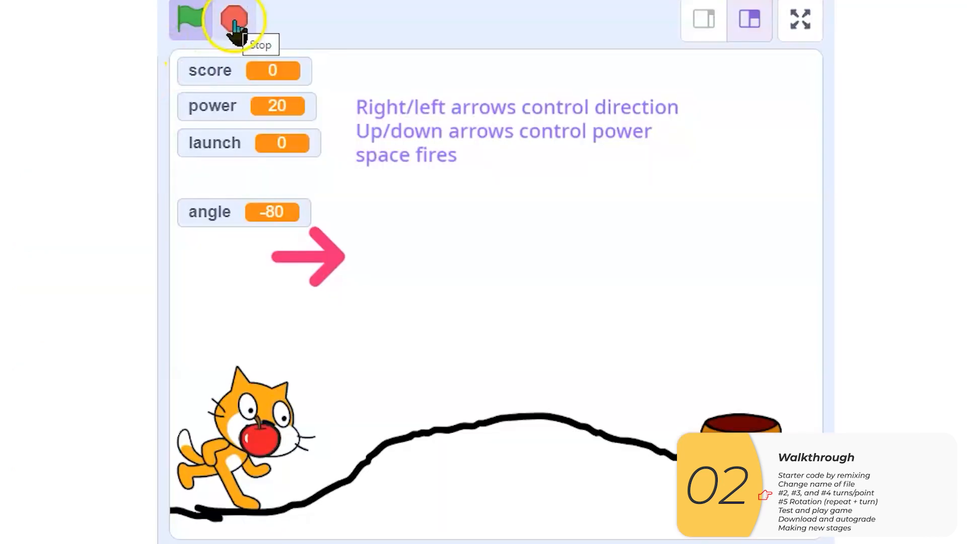
{"action": "left_click", "coordinate": [190, 19]}
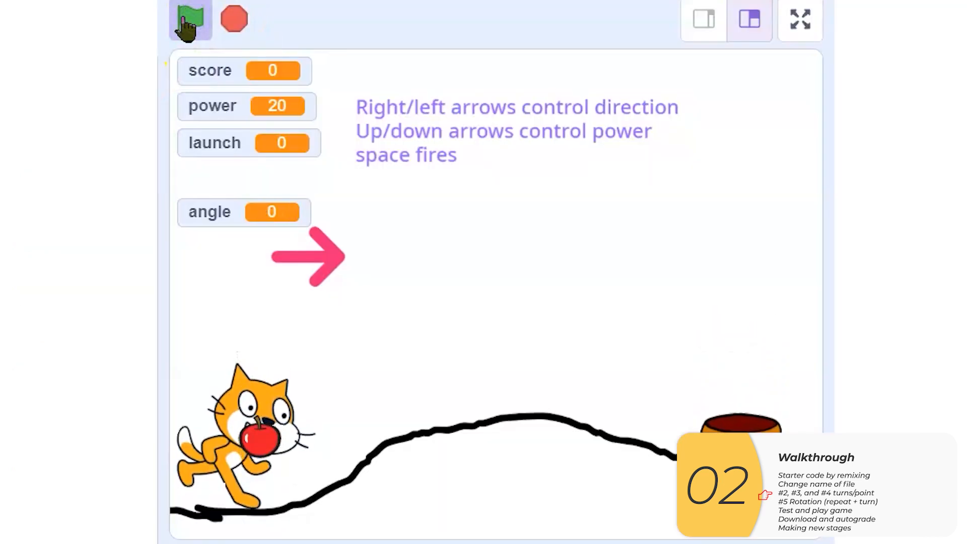
{"action": "key", "text": "Right"}
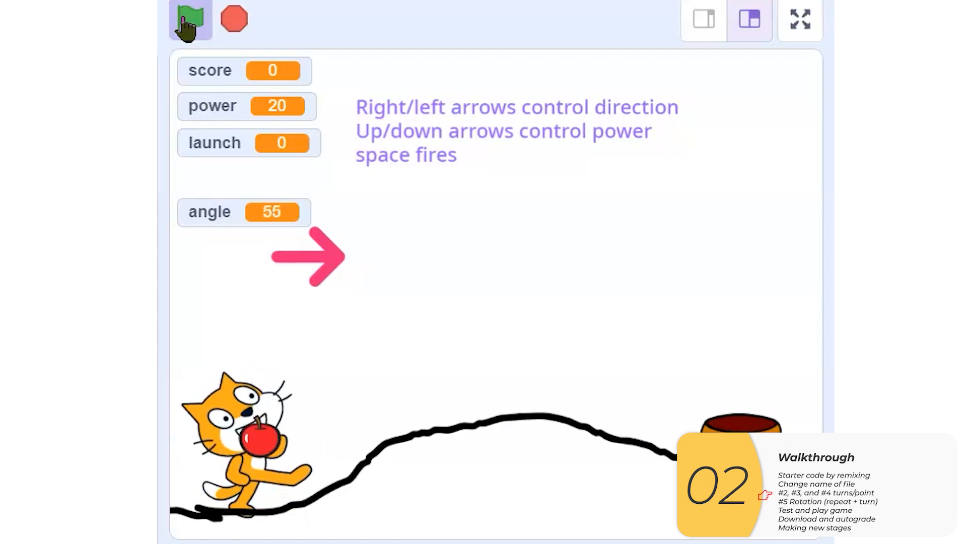
{"action": "left_click", "coordinate": [189, 19]}
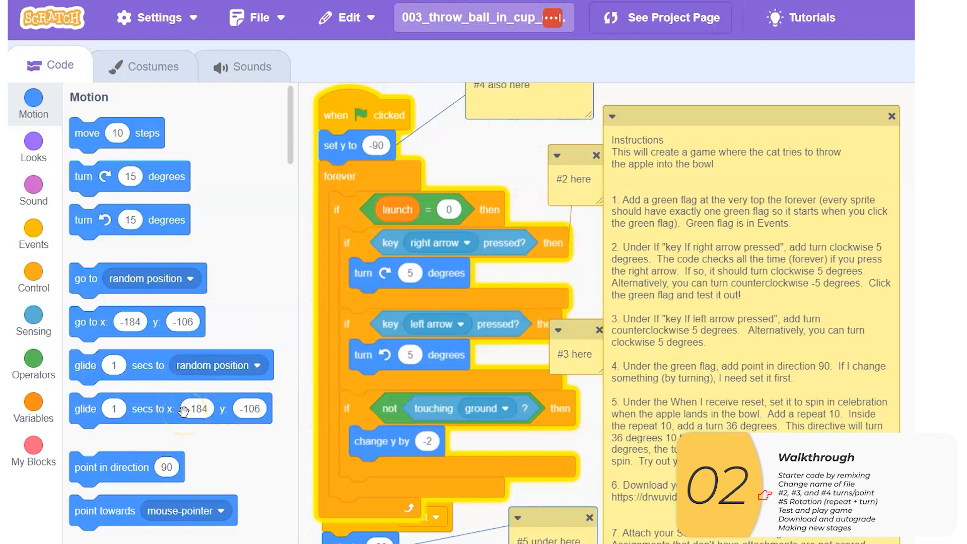
{"action": "mouse_move", "coordinate": [159, 456]}
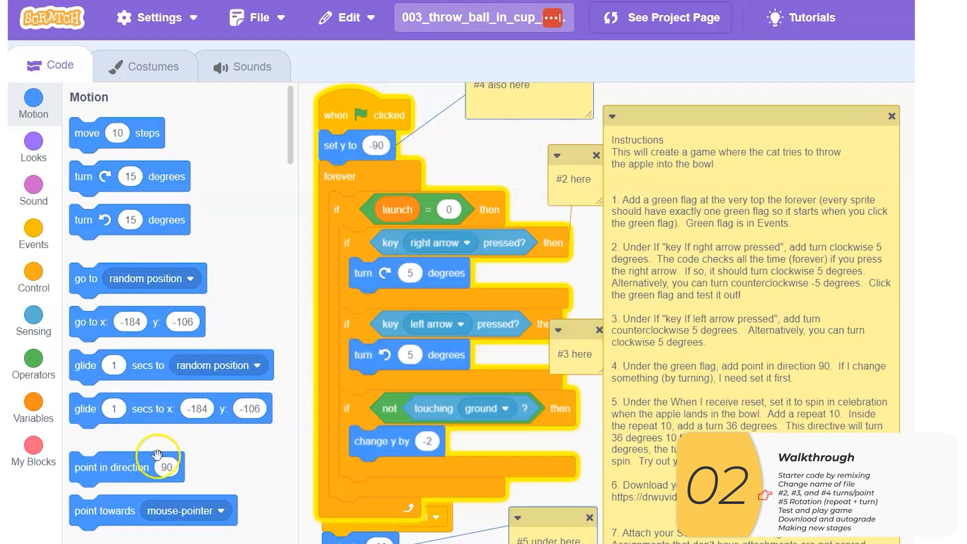
Step: Place 'point in direction 90' under 'set y to -90' and rerun the game to test turning
{"action": "left_click_drag", "start_coordinate": [127, 467], "coordinate": [377, 162]}
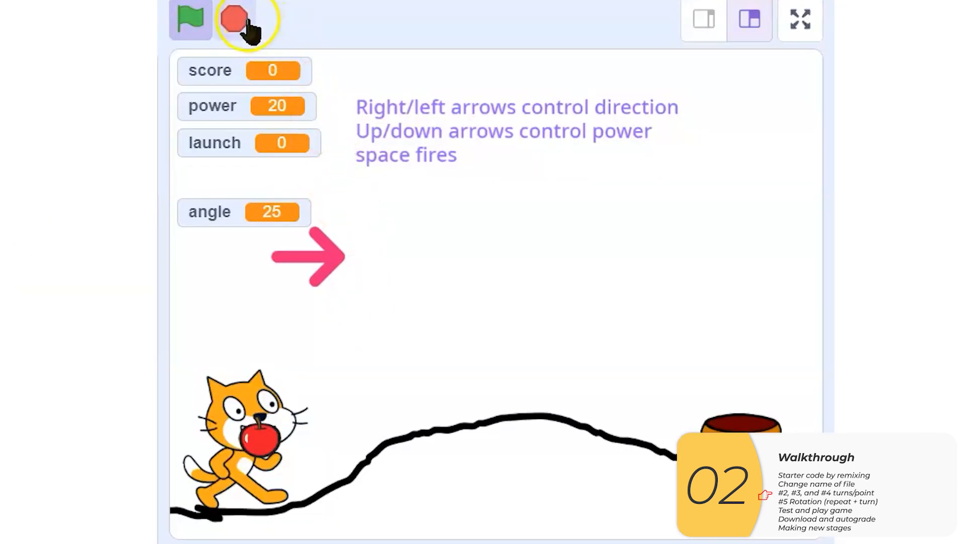
{"action": "left_click", "coordinate": [190, 19]}
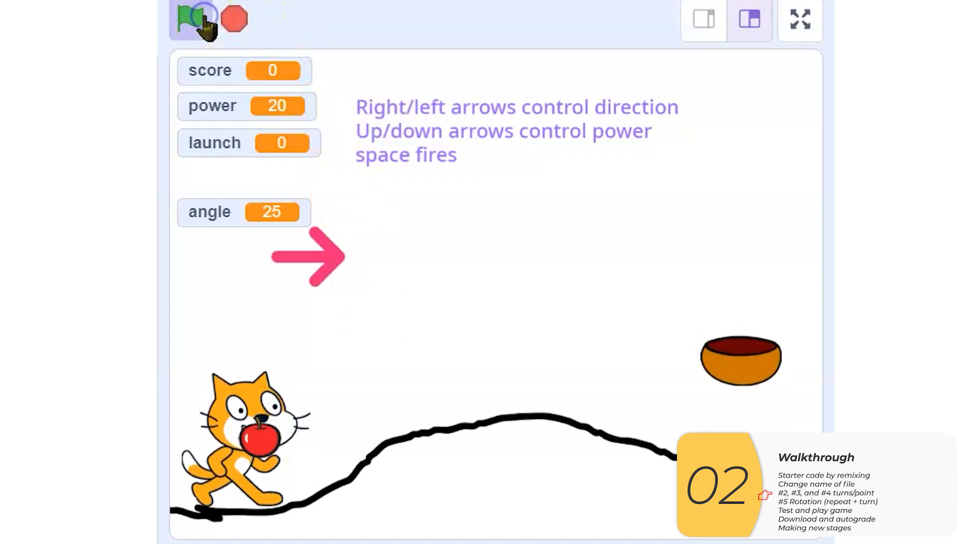
{"action": "left_click", "coordinate": [192, 19]}
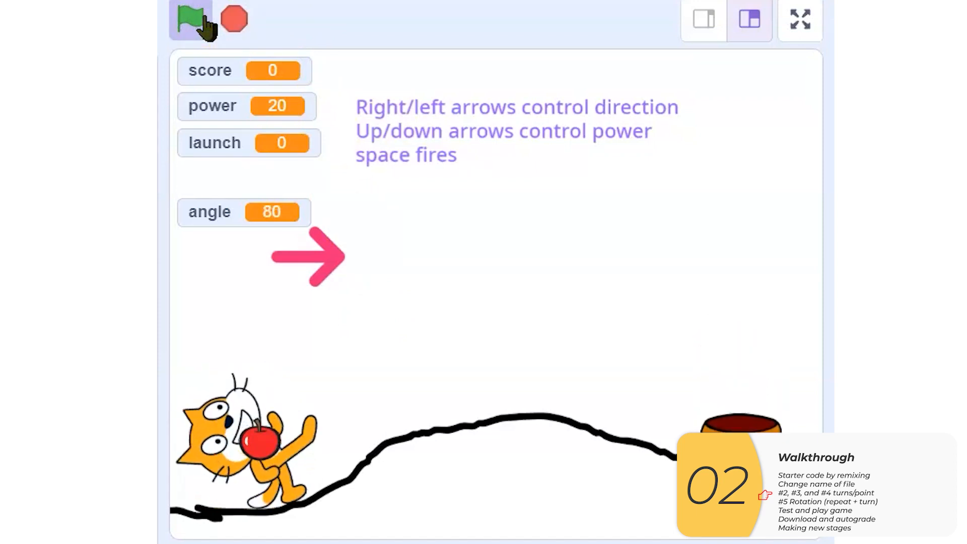
{"action": "left_click", "coordinate": [190, 19]}
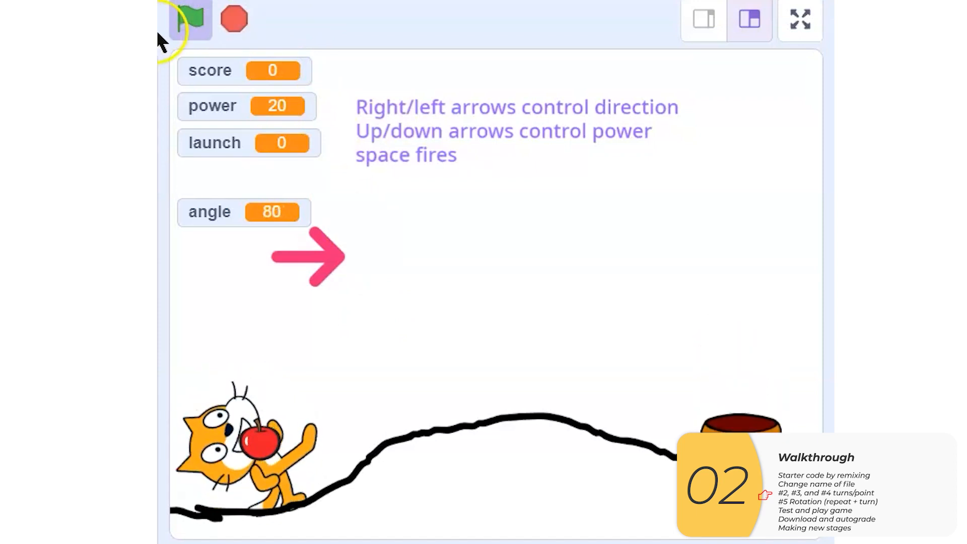
{"action": "left_click", "coordinate": [191, 18]}
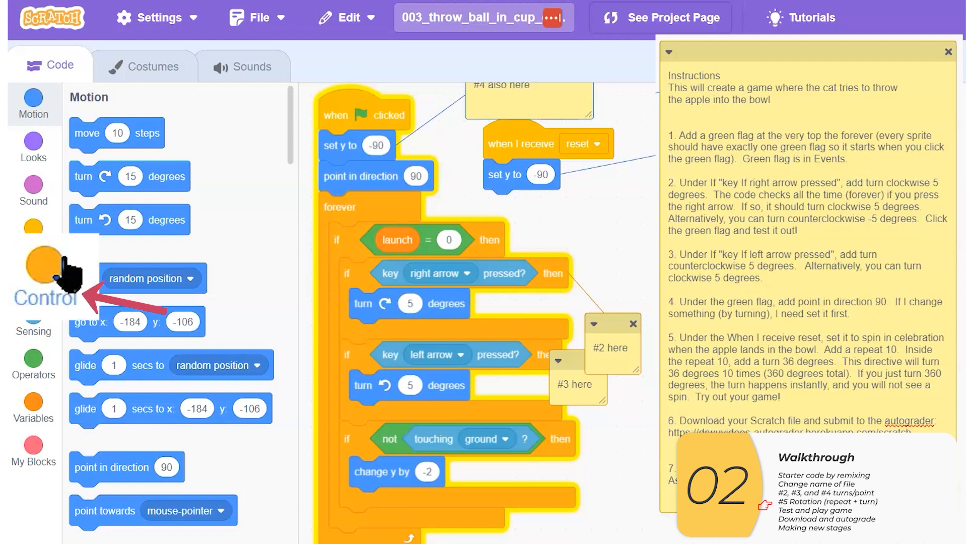
Step: Insert a 'repeat 10' loop under 'set y to -90' in the 'when I receive reset' script
{"action": "left_click", "coordinate": [33, 276]}
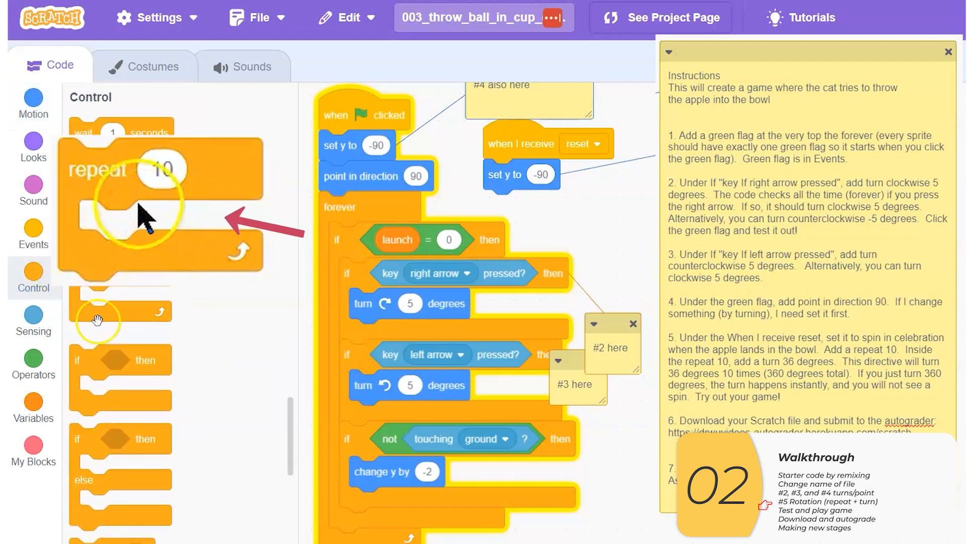
{"action": "left_click_drag", "start_coordinate": [142, 209], "coordinate": [524, 203]}
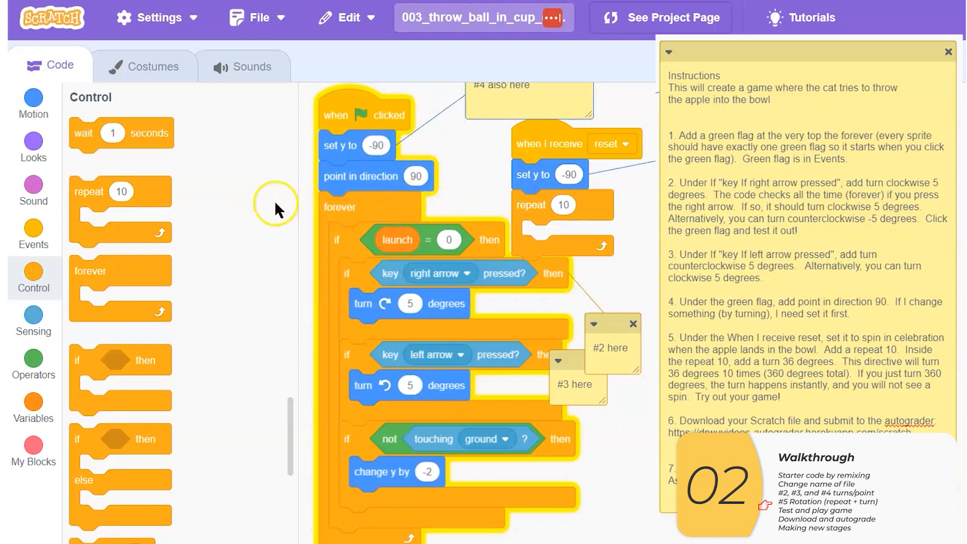
{"action": "left_click", "coordinate": [32, 102]}
{"action": "type", "text": "36"}
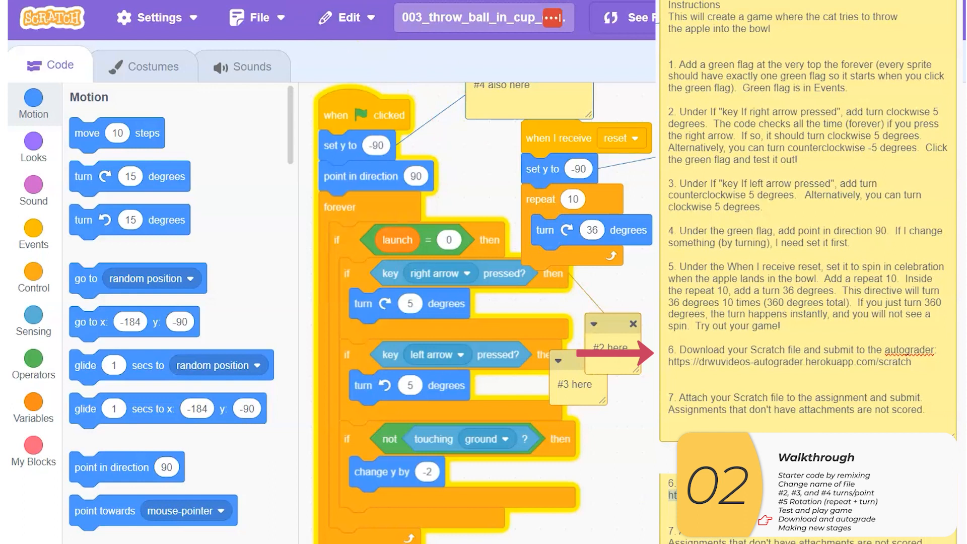
Step: Choose lab 003_catch on the autograder and download the project file from Scratch
{"action": "type", "text": "https://drwuvideos-autograder.herokuapp.com/scratch"}
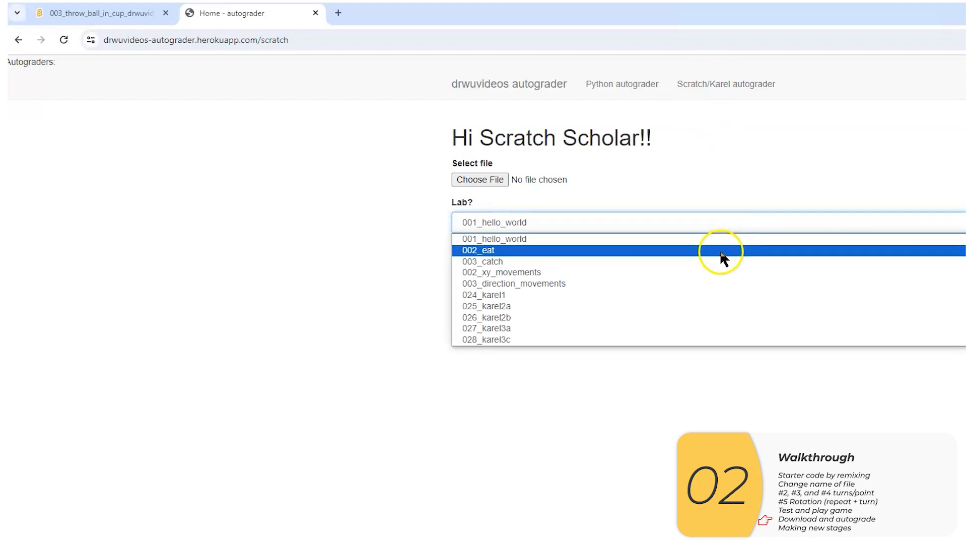
{"action": "left_click", "coordinate": [482, 262]}
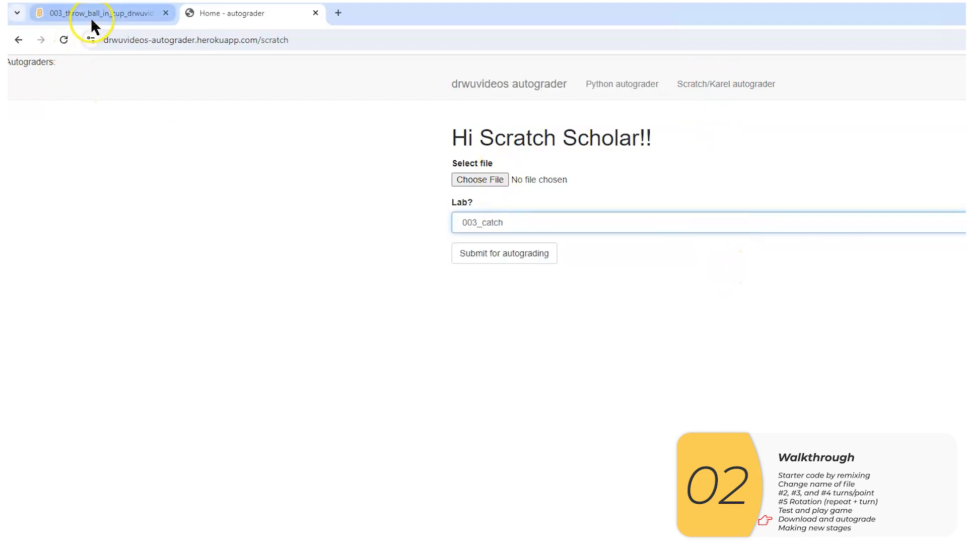
{"action": "left_click", "coordinate": [99, 13]}
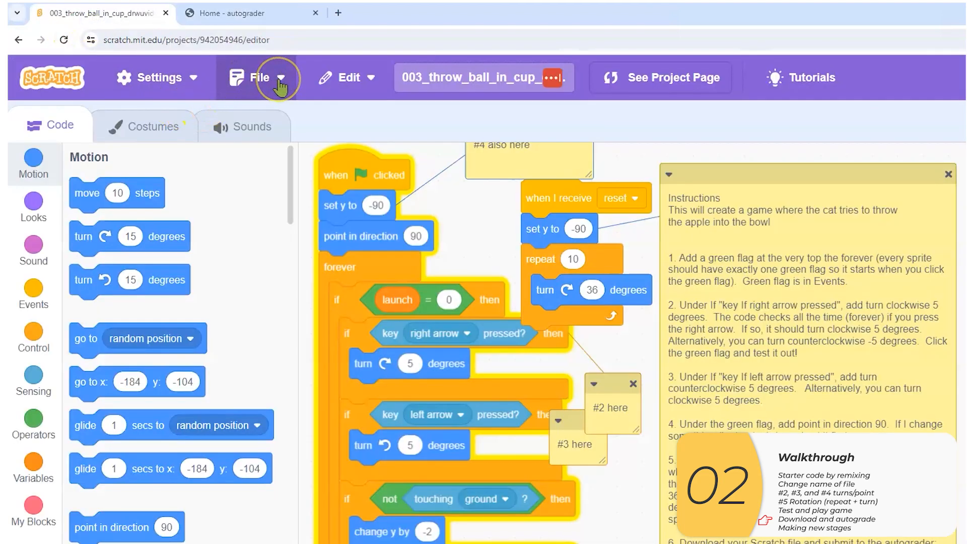
{"action": "left_click", "coordinate": [255, 77]}
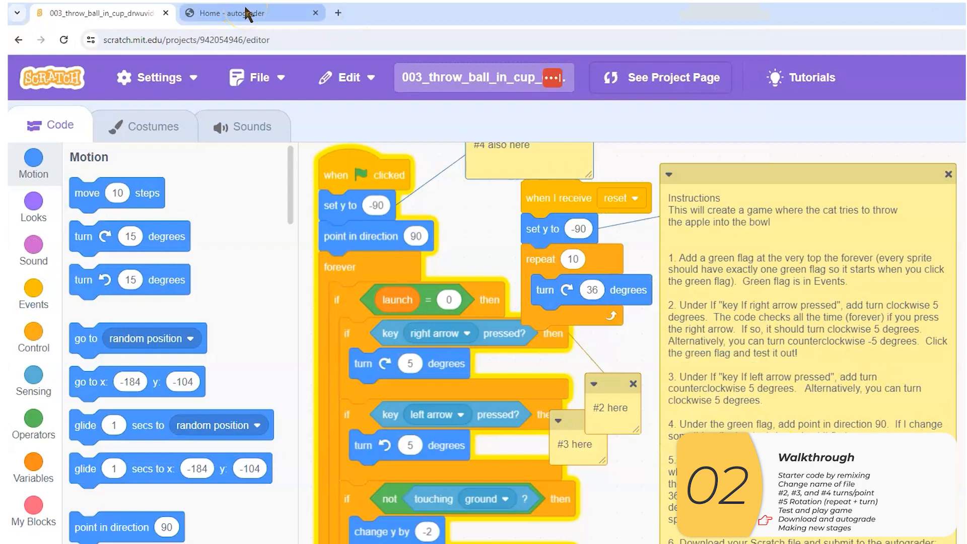
Step: Upload the downloaded project file and submit it for autograding, scoring 30/30
{"action": "left_click", "coordinate": [252, 13]}
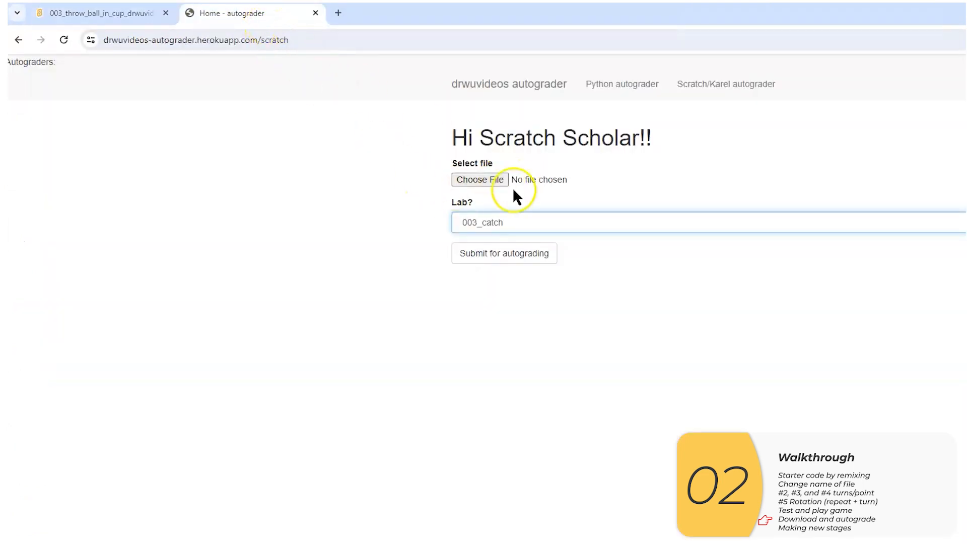
{"action": "left_click", "coordinate": [479, 179]}
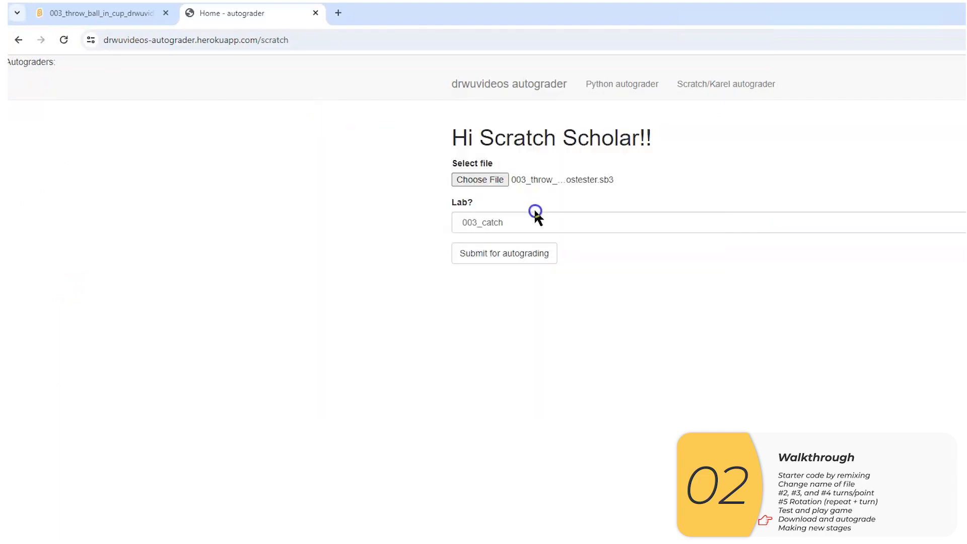
{"action": "left_click", "coordinate": [504, 253]}
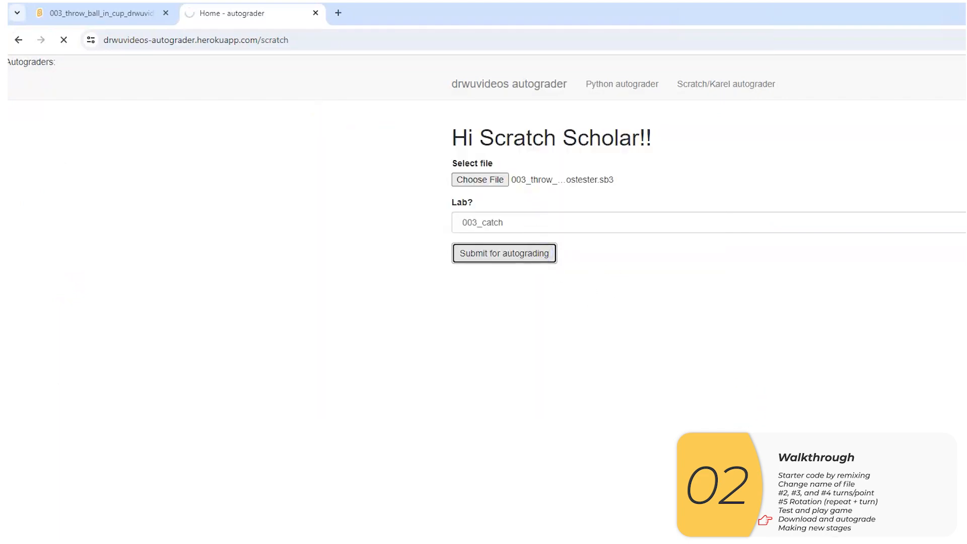
{"action": "left_click", "coordinate": [503, 253]}
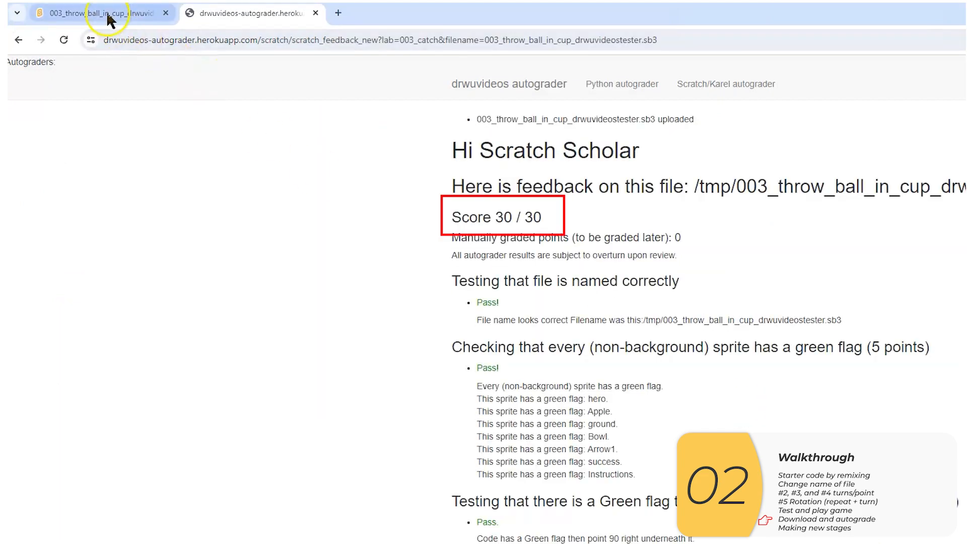
{"action": "left_click", "coordinate": [250, 13]}
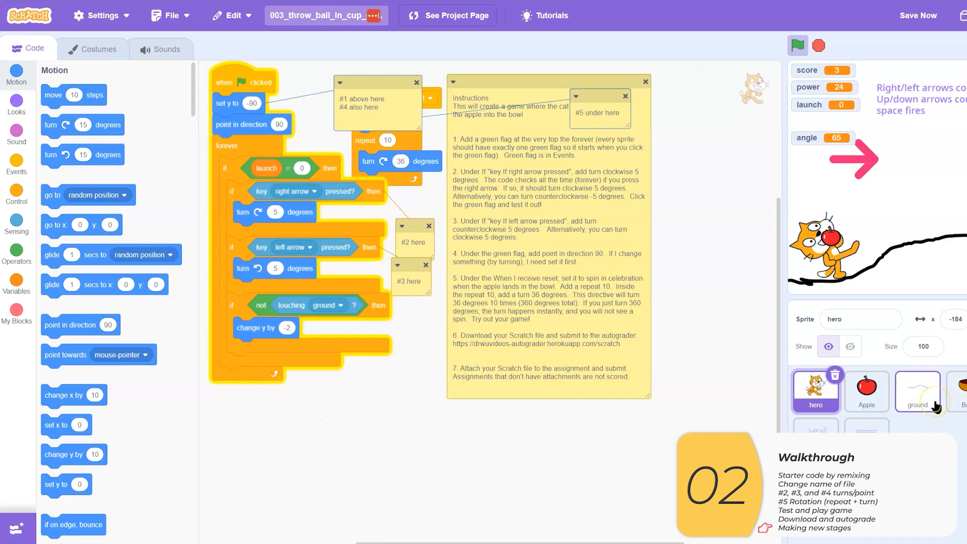
Step: Select the ground sprite and view its three hill-line costumes
{"action": "left_click", "coordinate": [917, 392]}
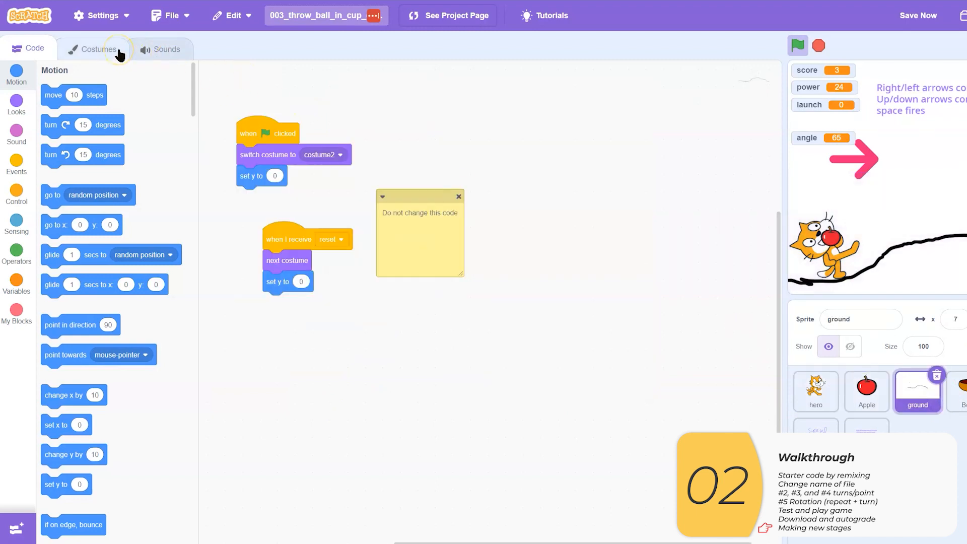
{"action": "left_click", "coordinate": [95, 49]}
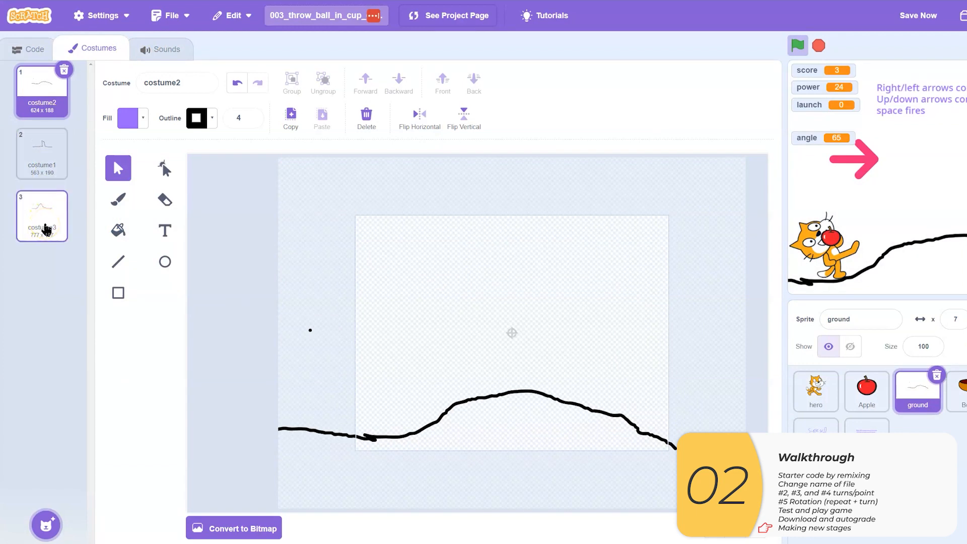
{"action": "mouse_move", "coordinate": [45, 525]}
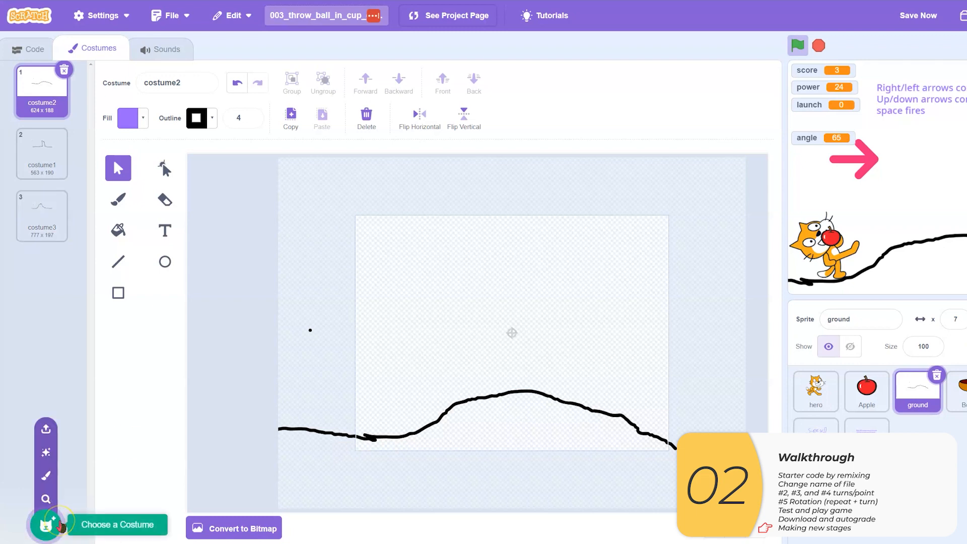